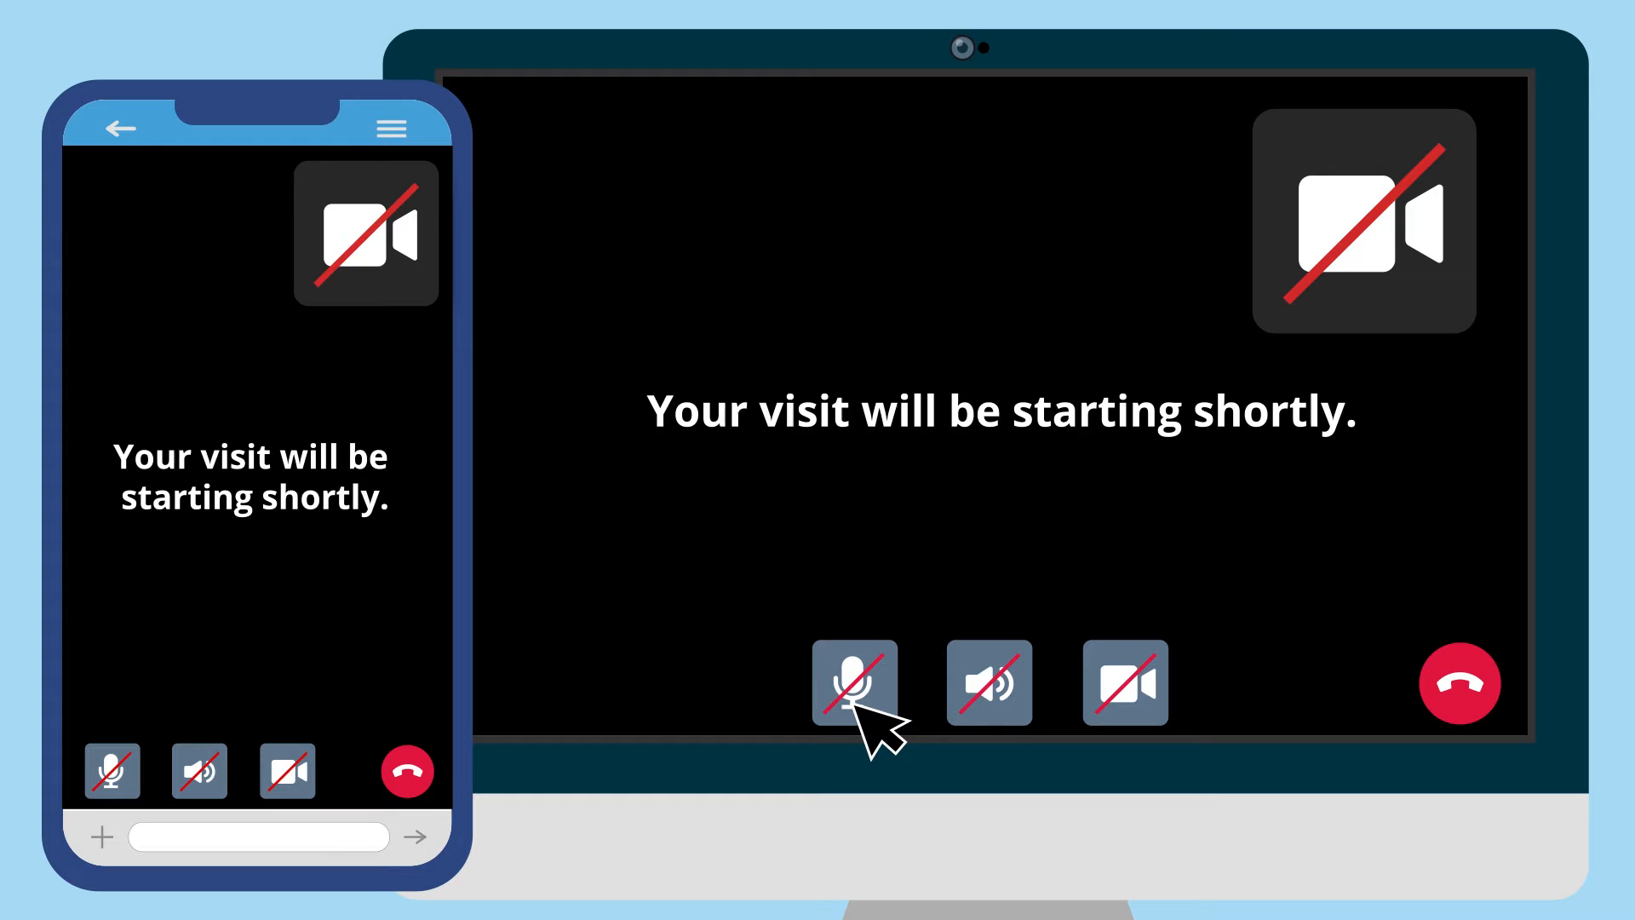
Step: Turn on the microphone and then the speaker, leaving the camera off
{"action": "left_click", "coordinate": [853, 681]}
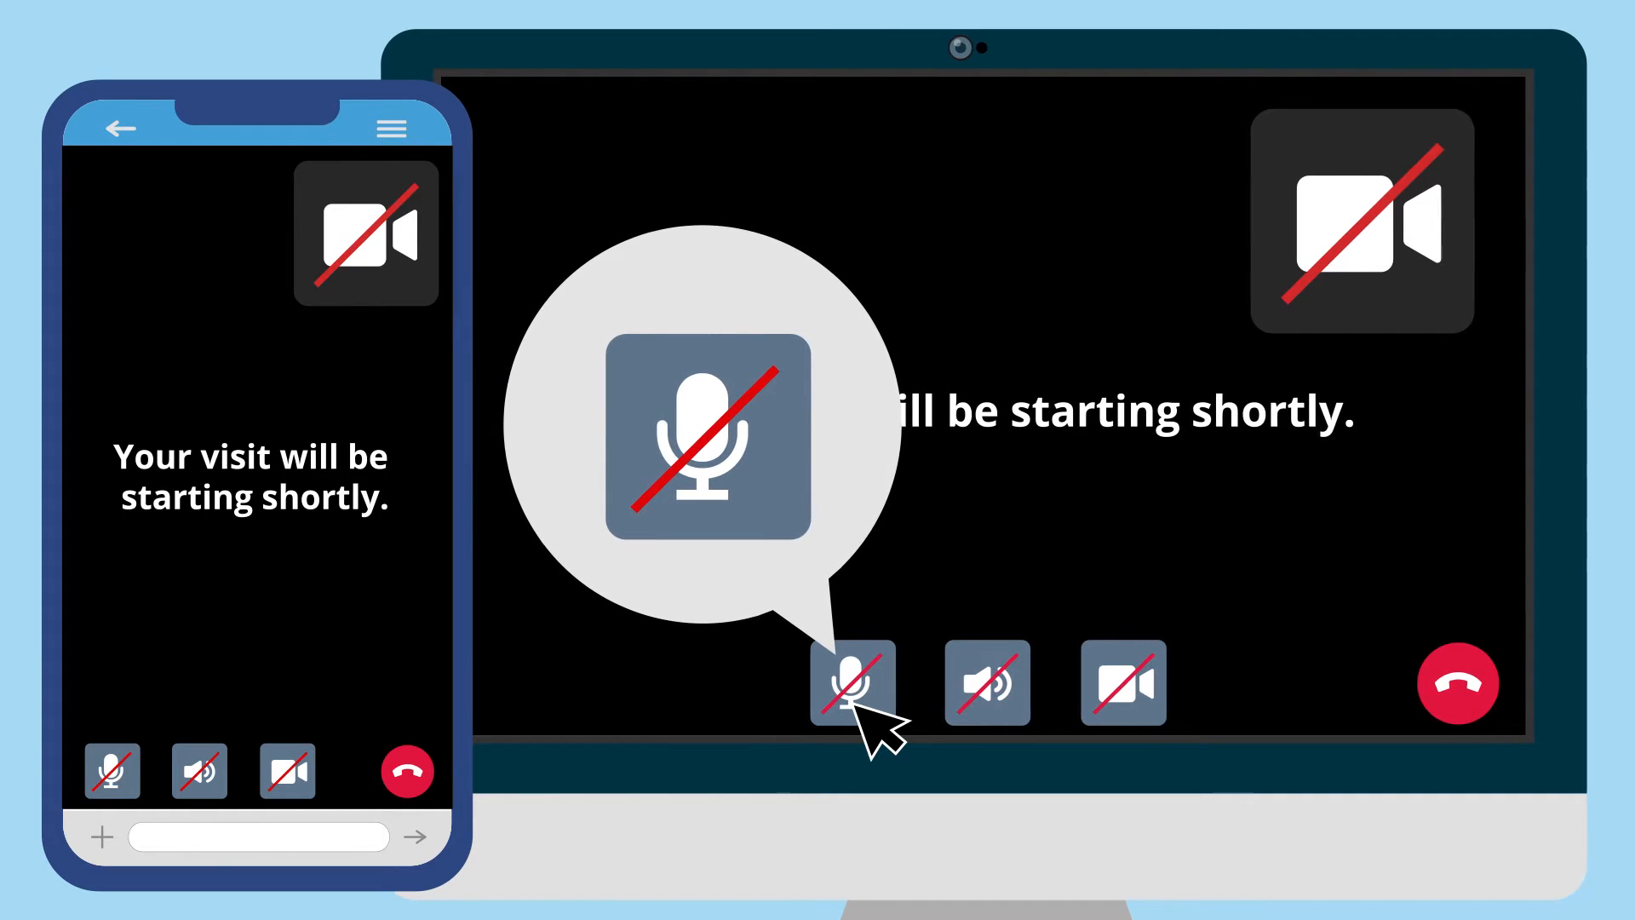
{"action": "left_click", "coordinate": [851, 683]}
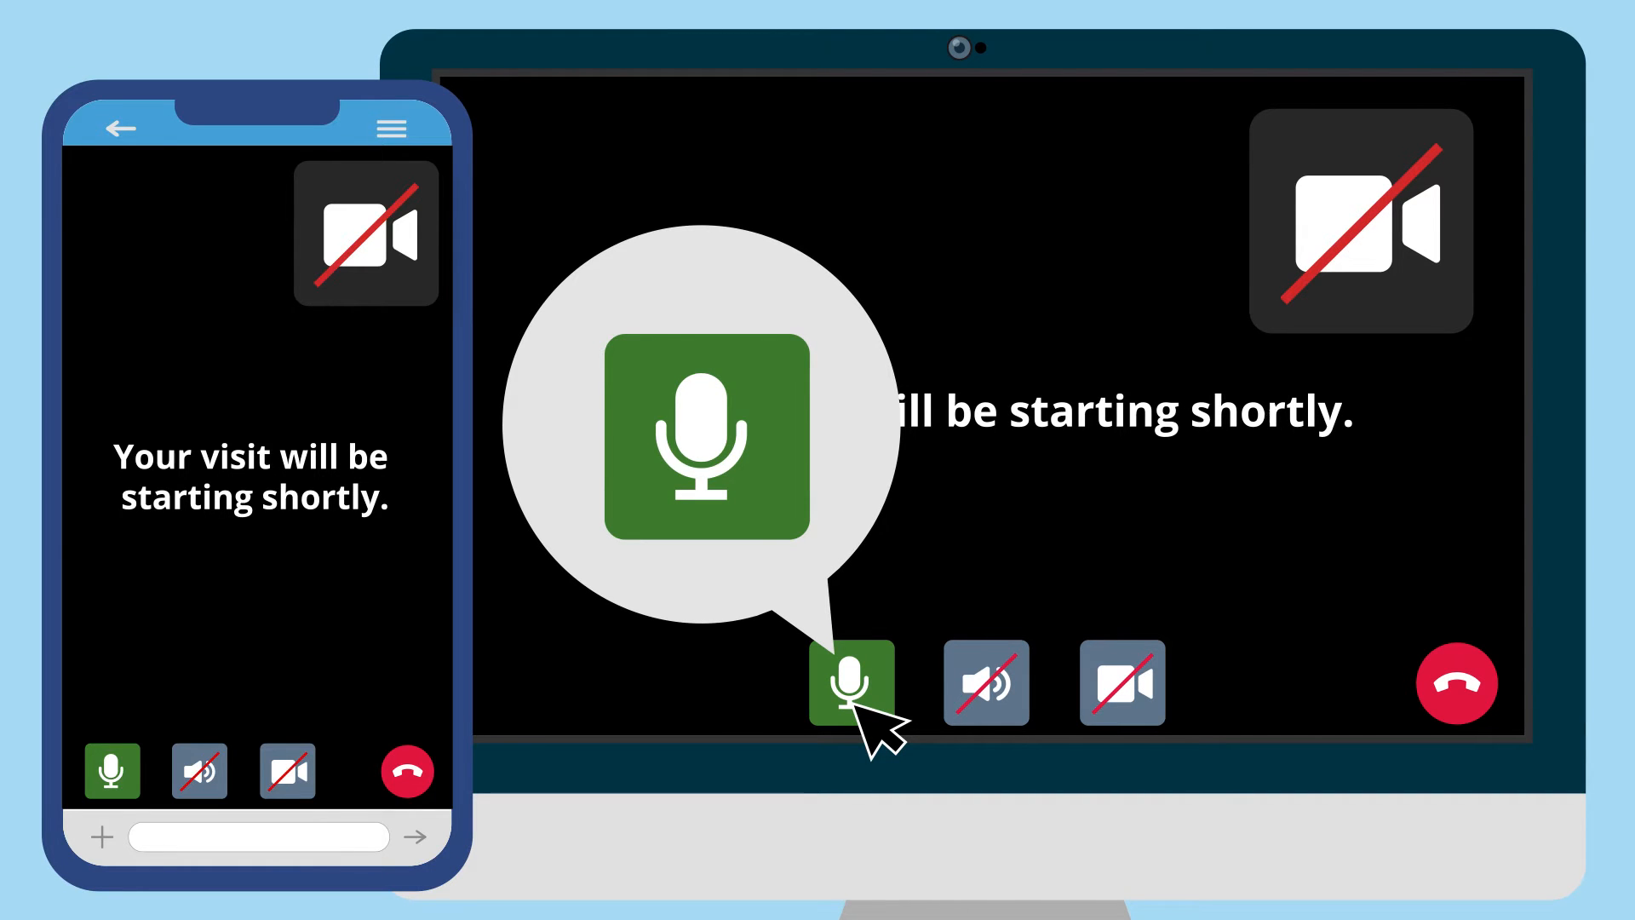
{"action": "left_click", "coordinate": [852, 683]}
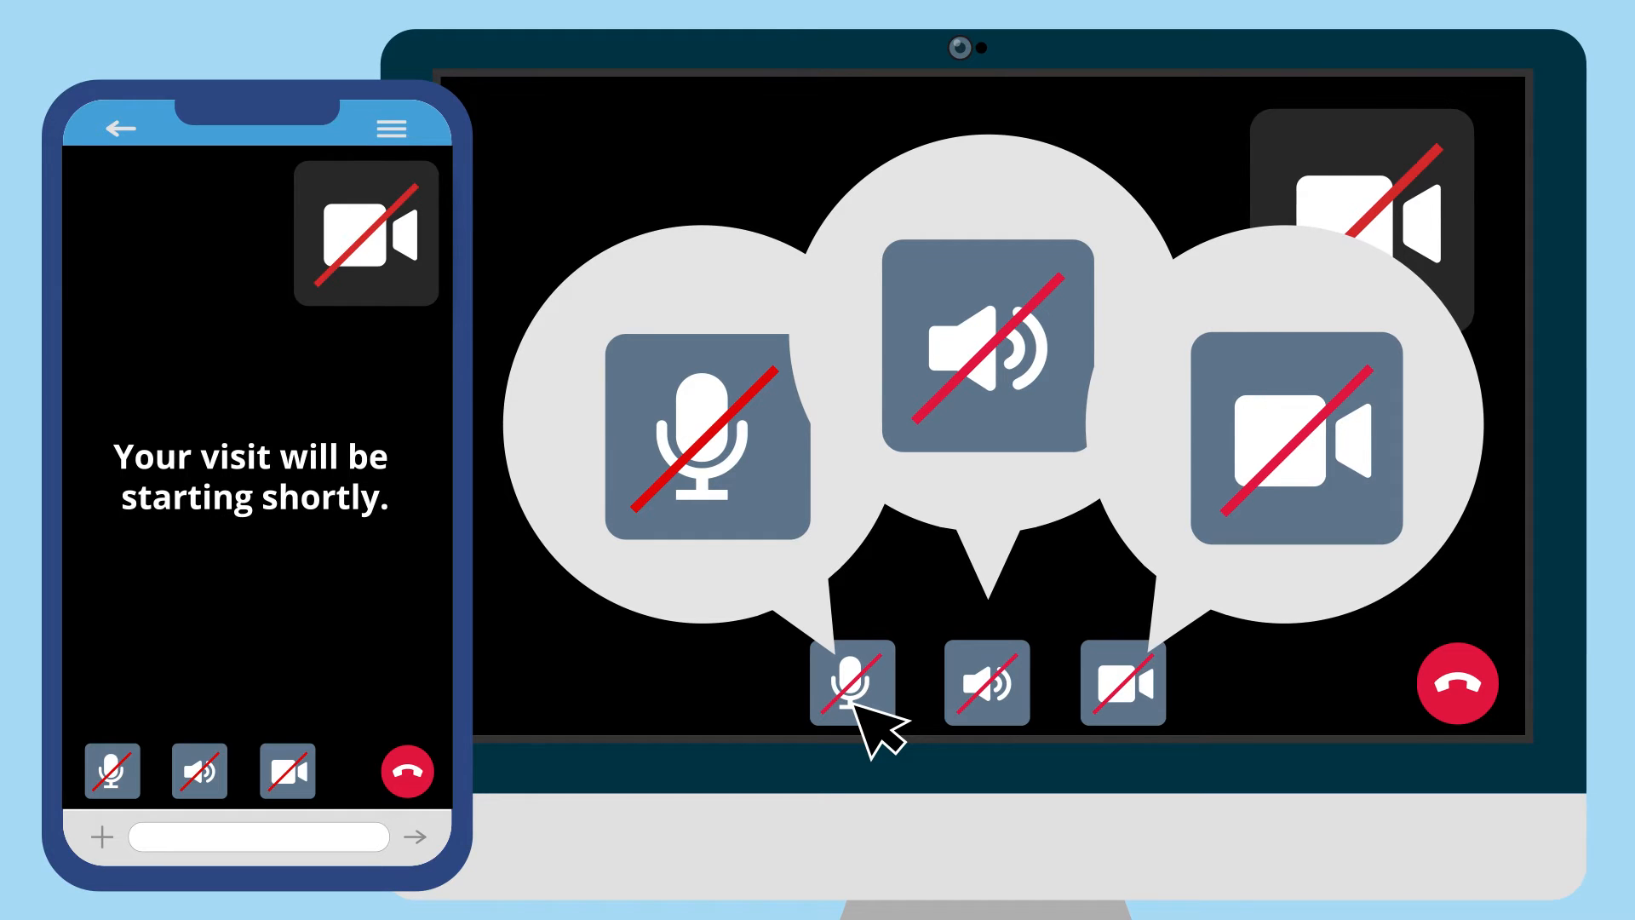
{"action": "left_click", "coordinate": [851, 683]}
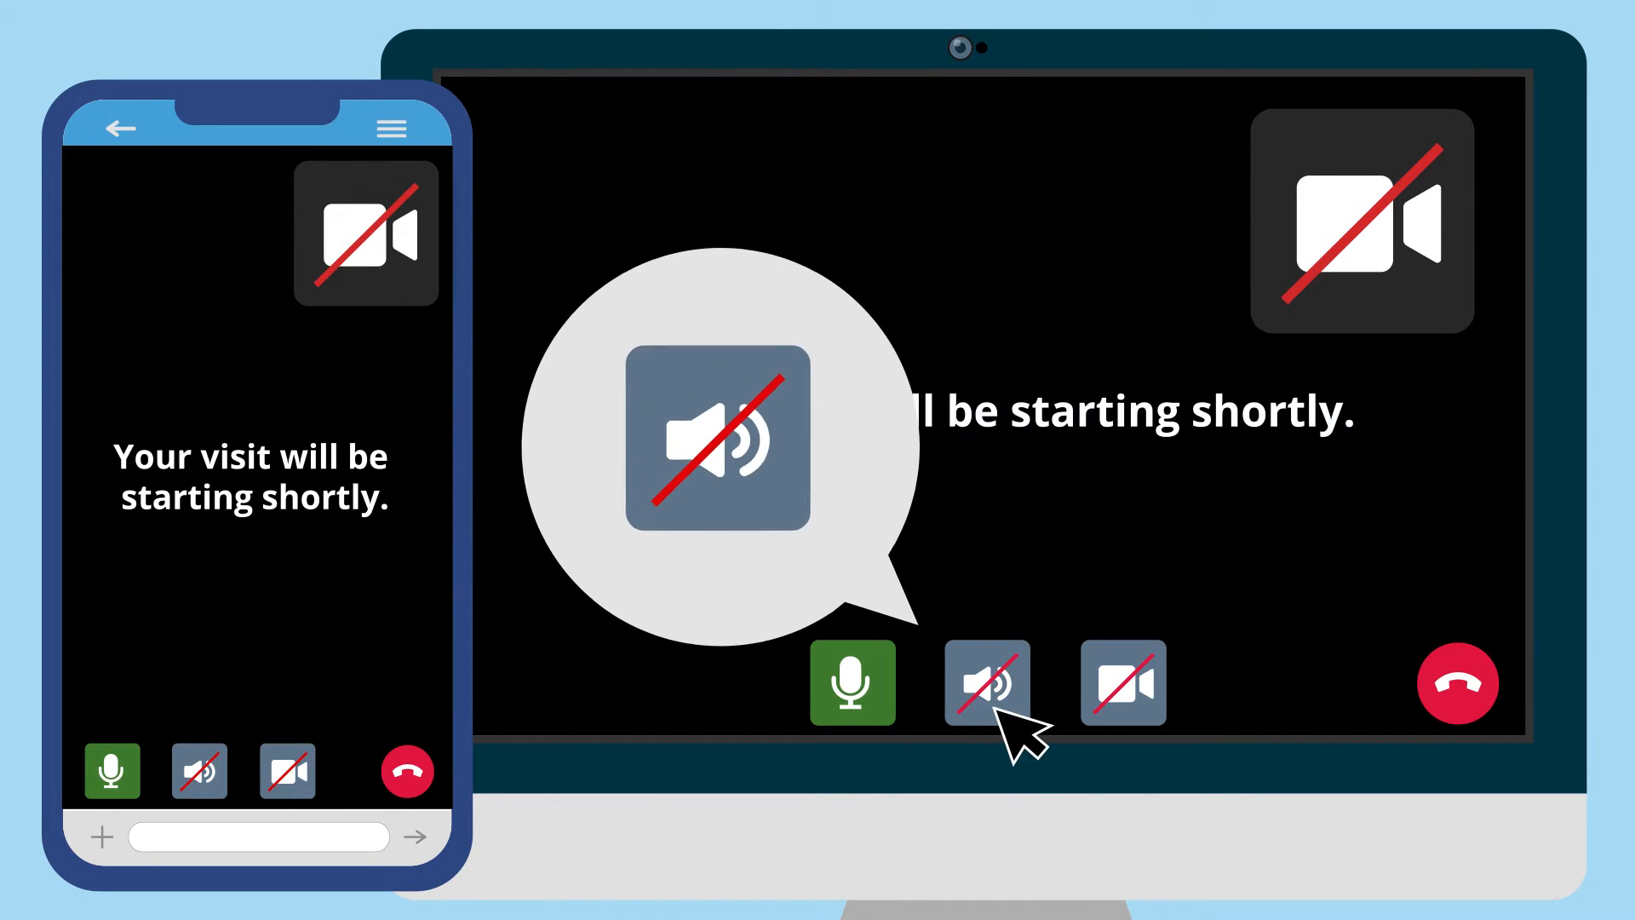
{"action": "left_click", "coordinate": [986, 681]}
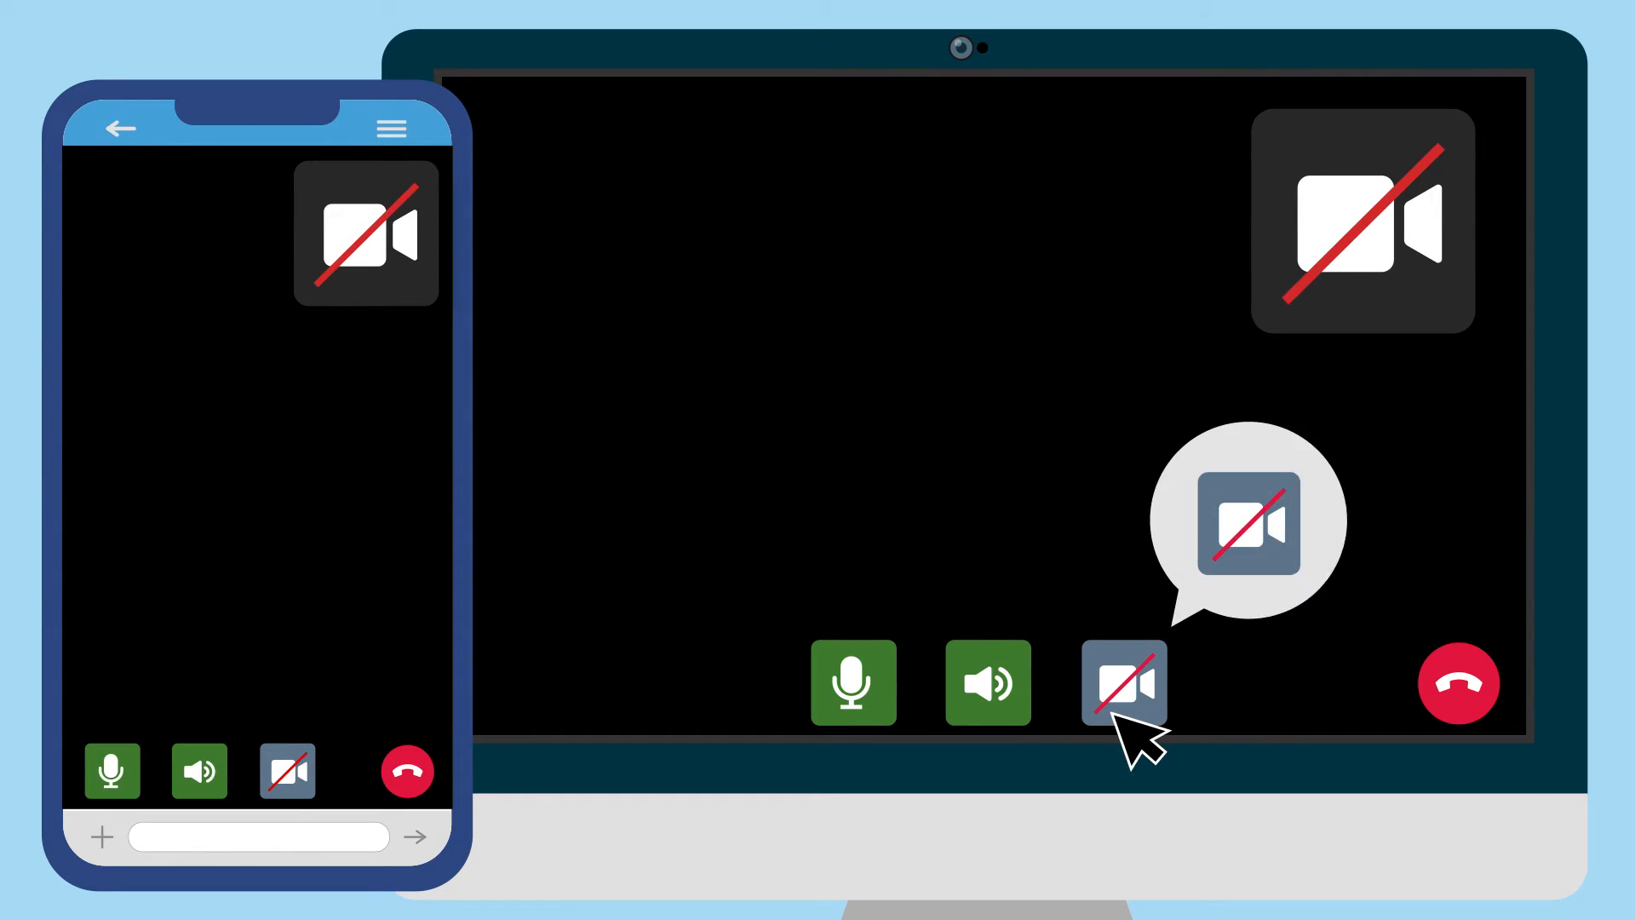
Step: Turn on the camera so the patient's own video appears in the visit
{"action": "left_click", "coordinate": [1124, 682]}
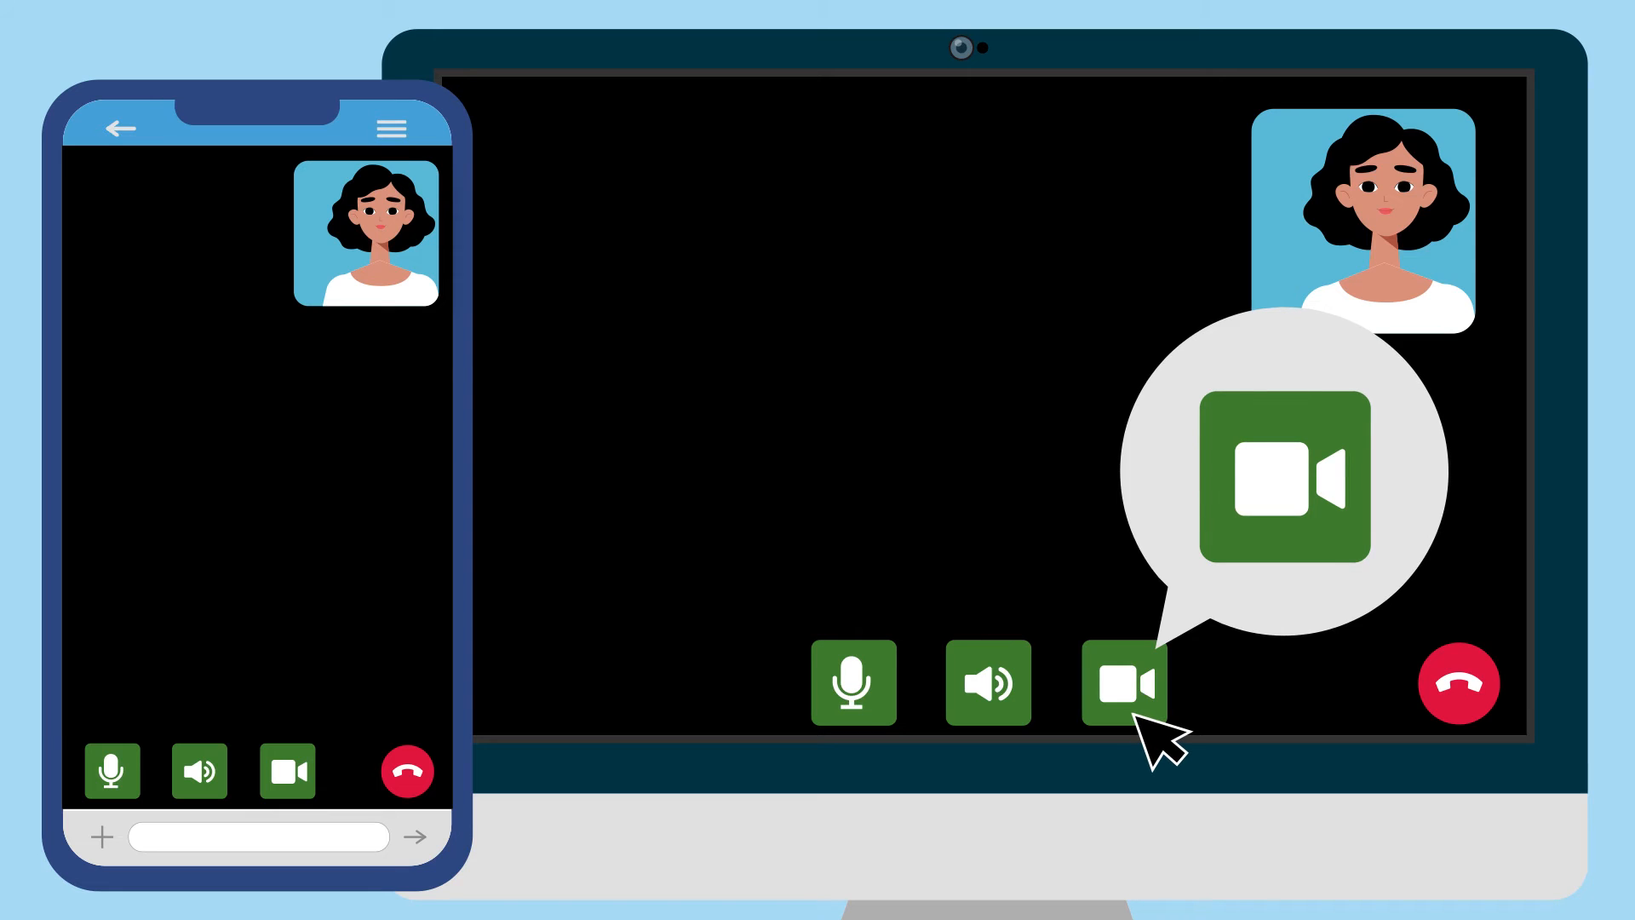
{"action": "left_click", "coordinate": [1124, 683]}
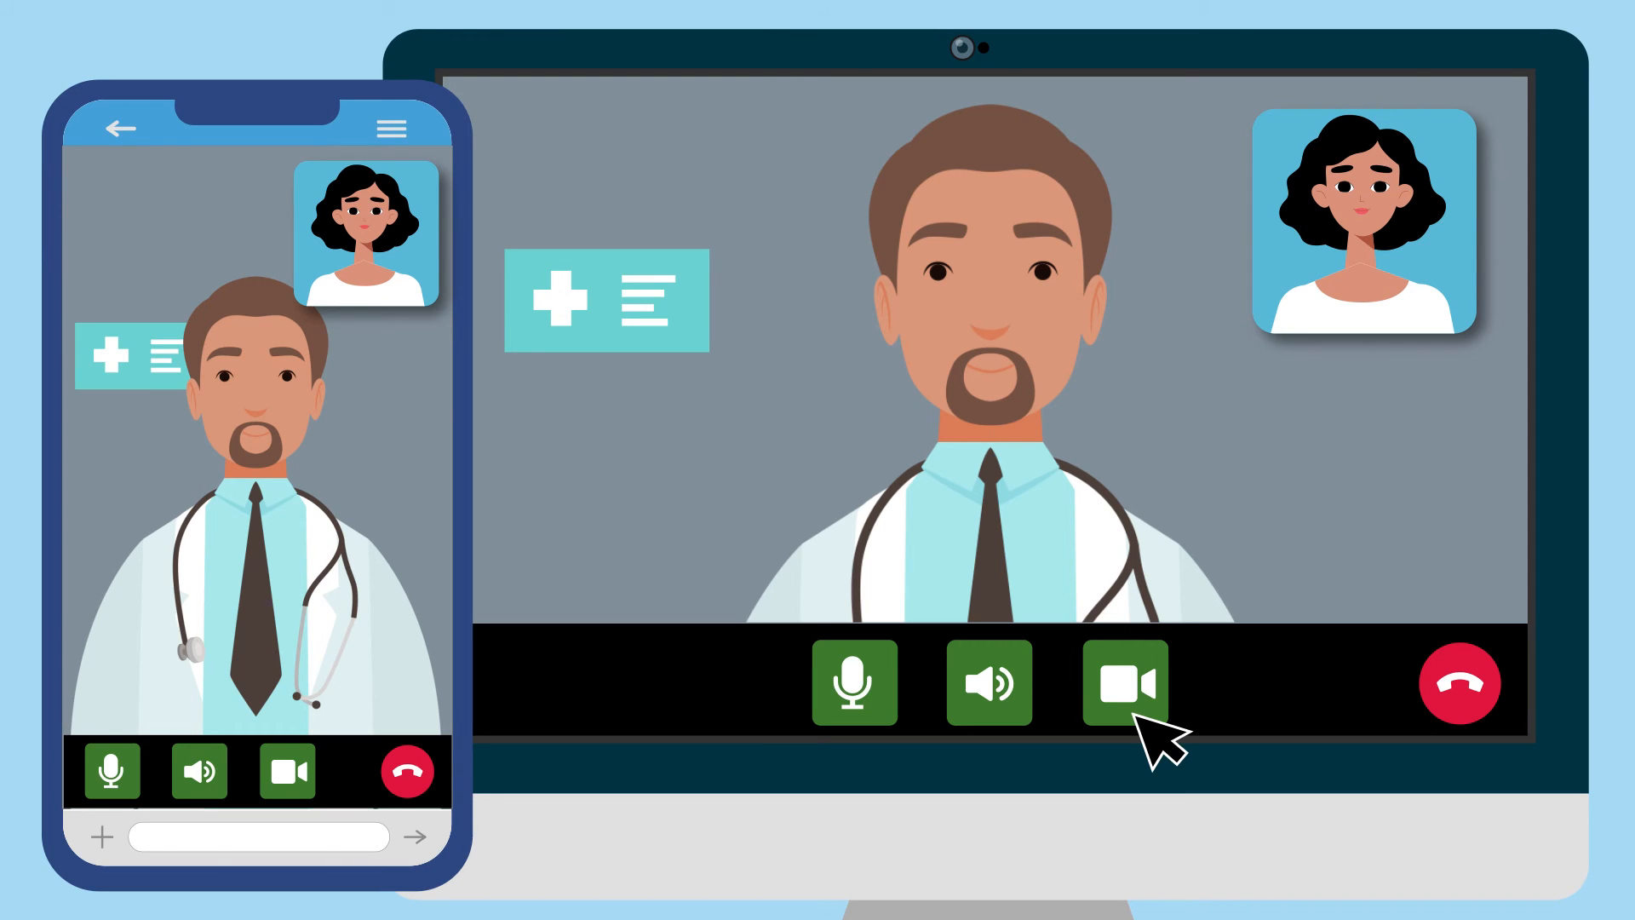
{"action": "mouse_move", "coordinate": [1158, 741]}
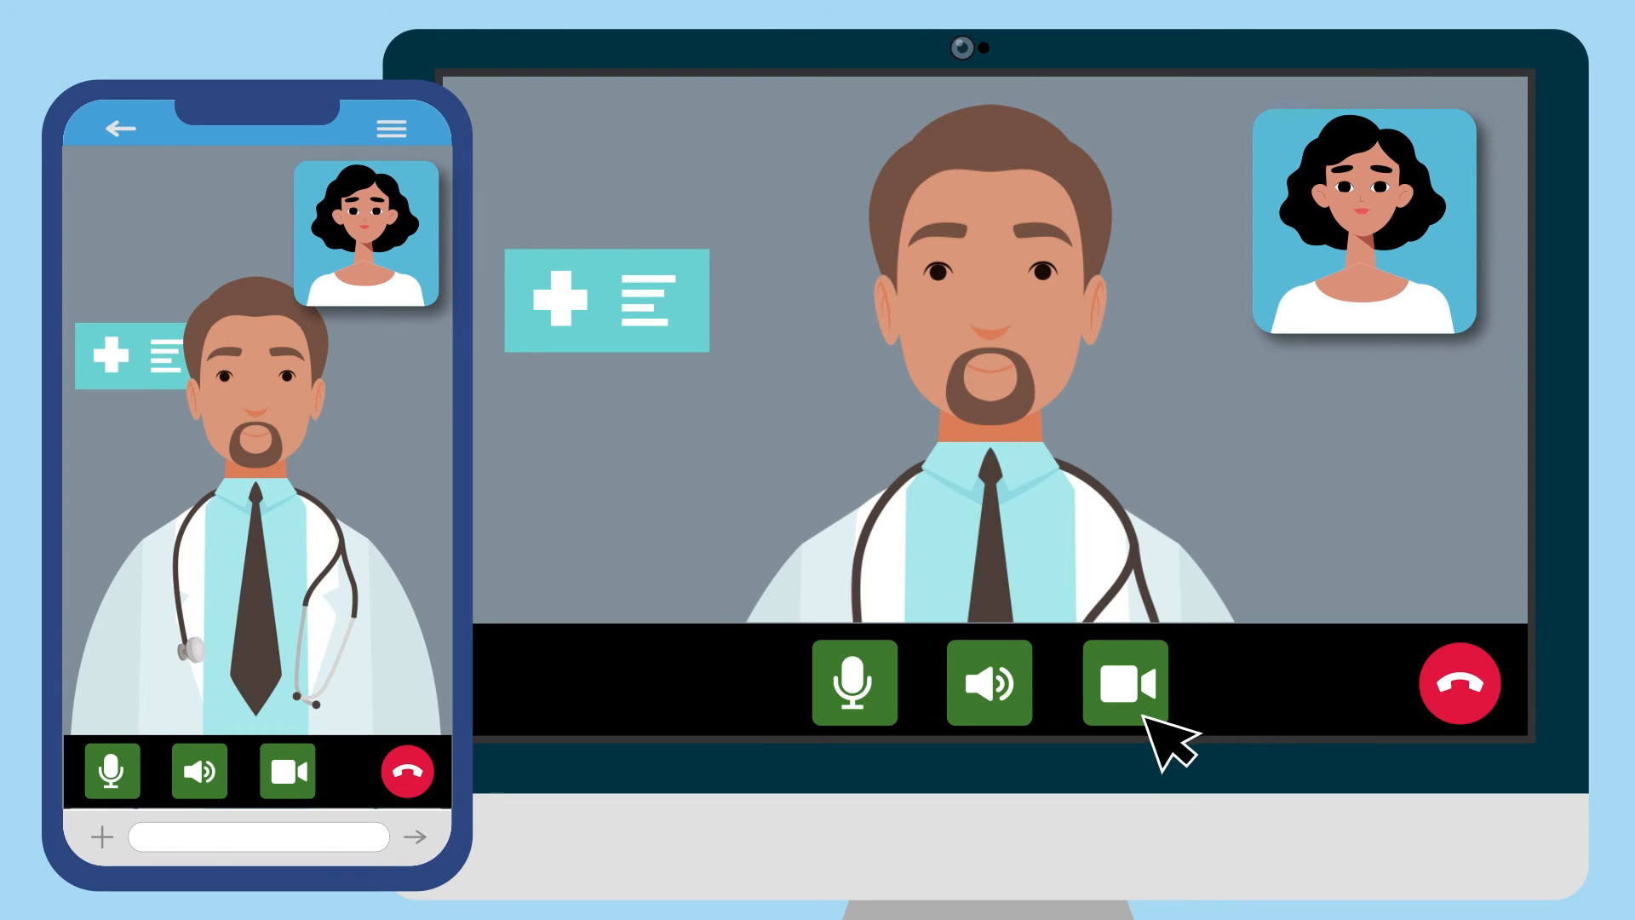